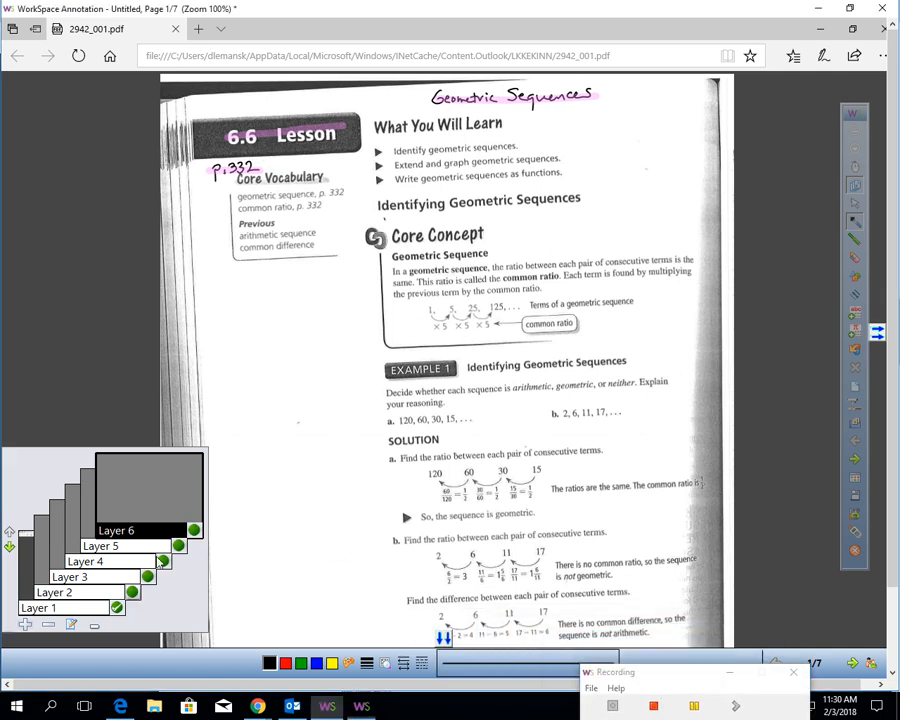
Highlight the first learning goal and the geometric sequence definition, marking its terms.
drag(382, 148, 522, 148)
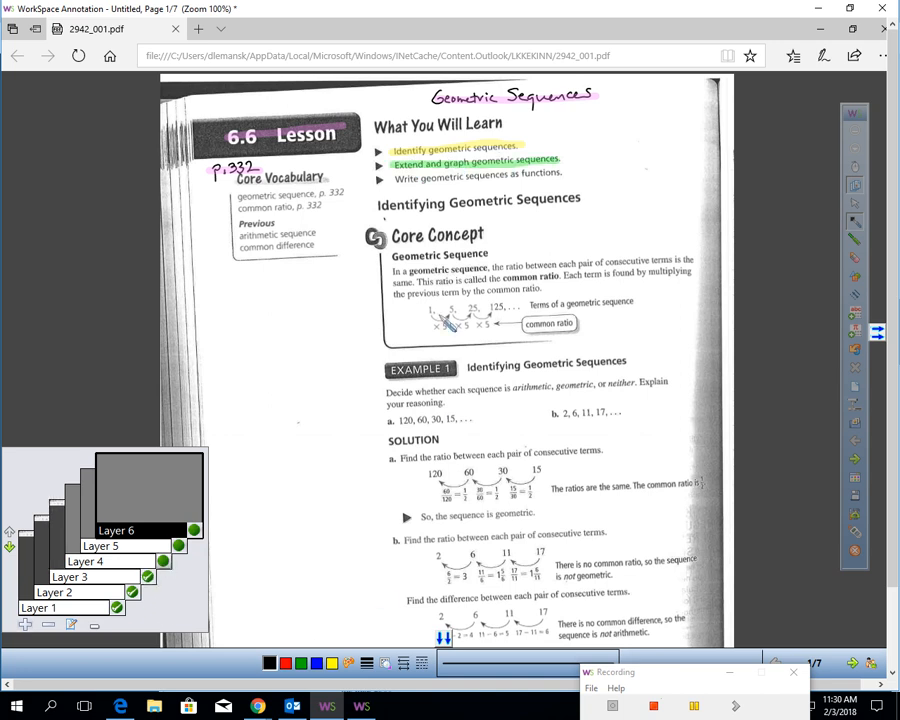
mouse_move(480, 178)
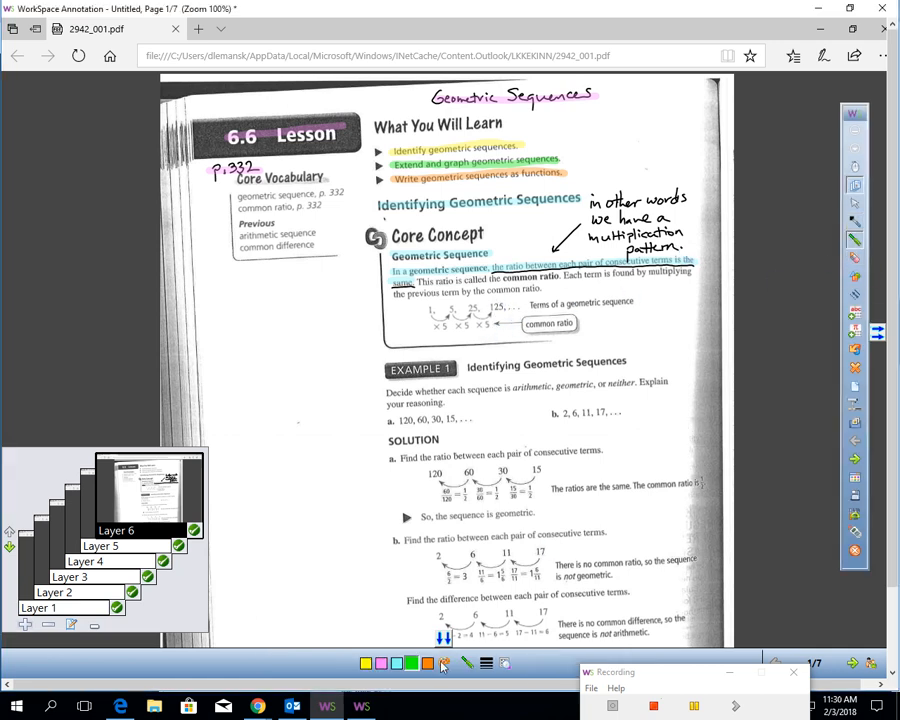
drag(420, 312, 470, 316)
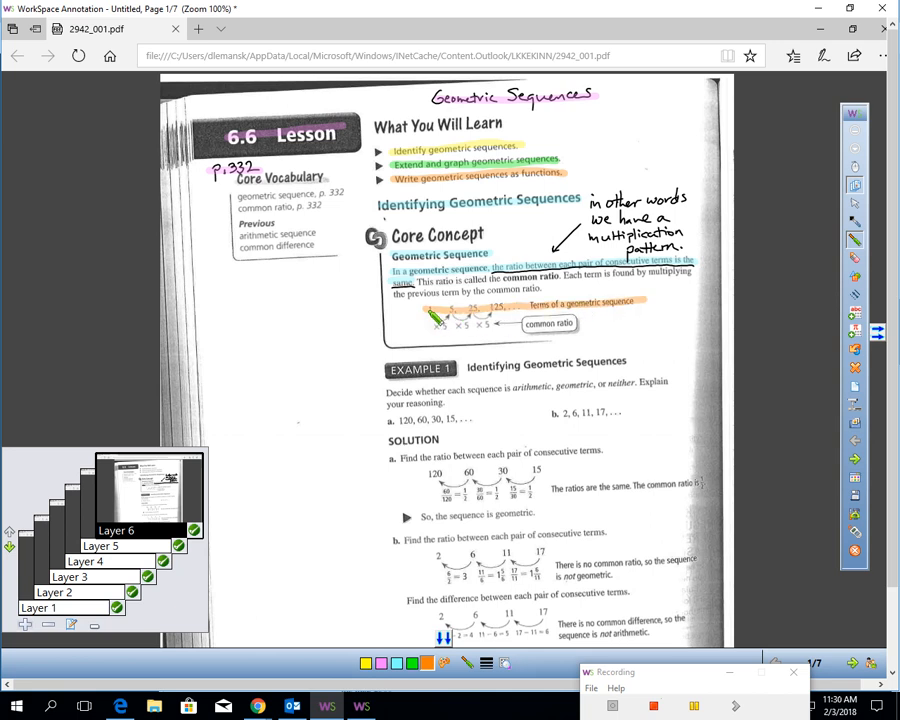
drag(430, 318, 466, 320)
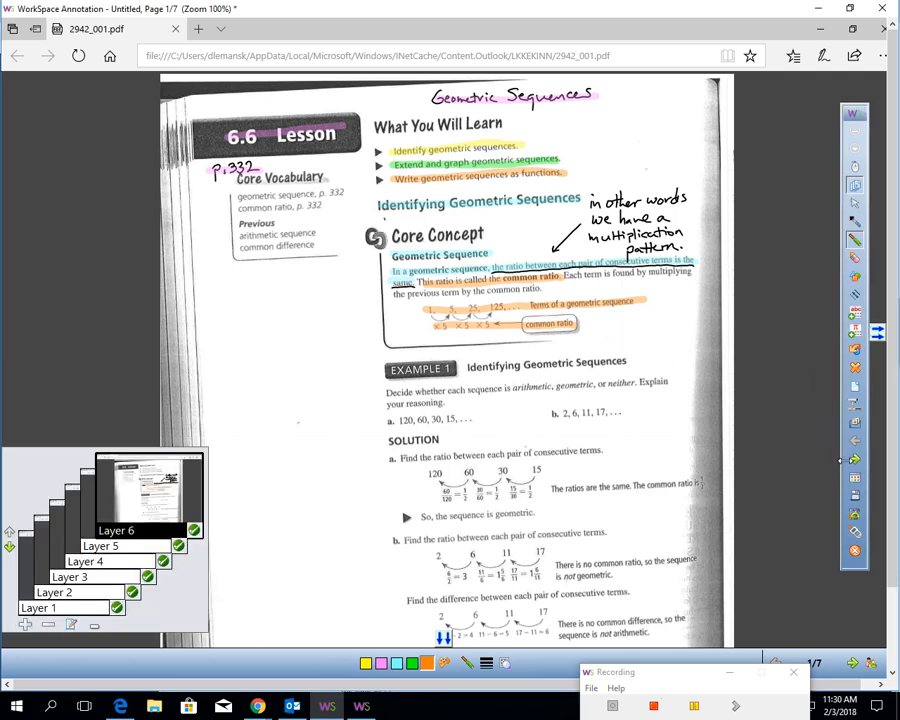
Write the add/sub note for arithmetic beside Example 1 and 'You try' beside Monitoring Progress.
scroll(down, 3)
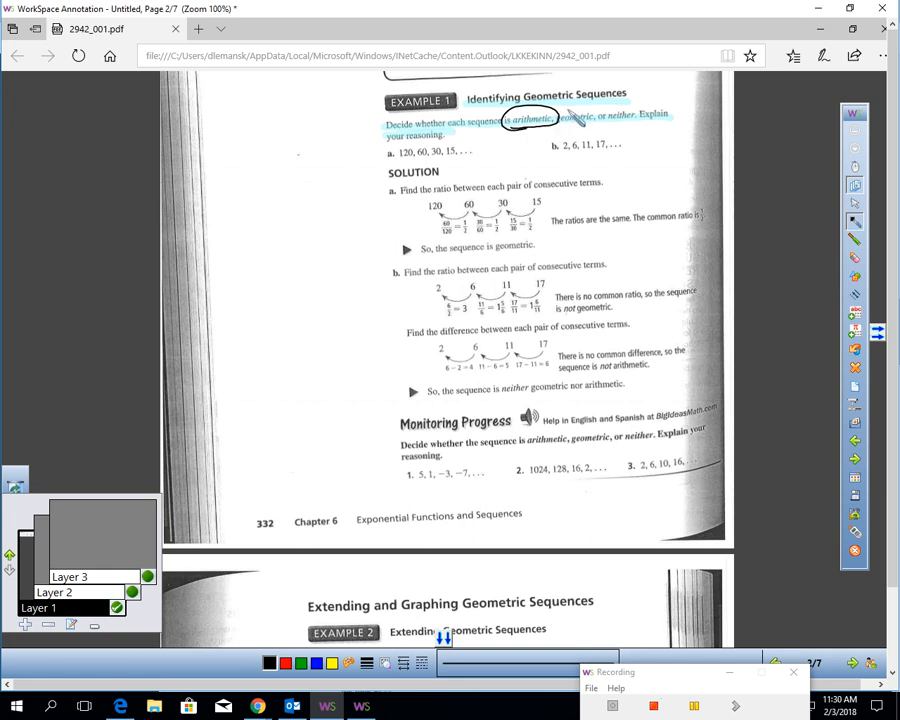
drag(556, 124, 636, 90)
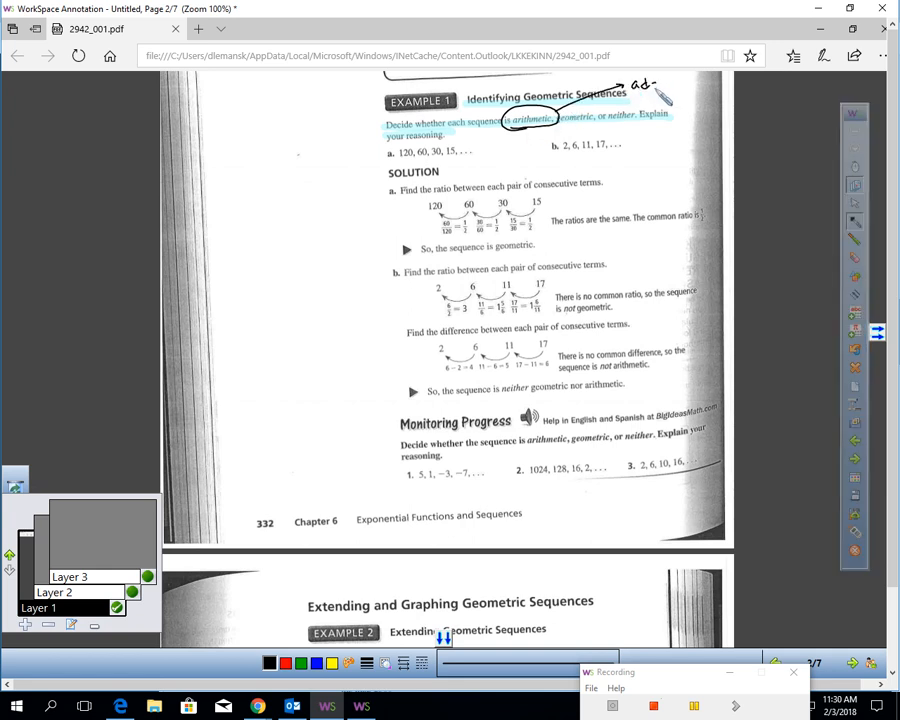
drag(650, 84, 684, 82)
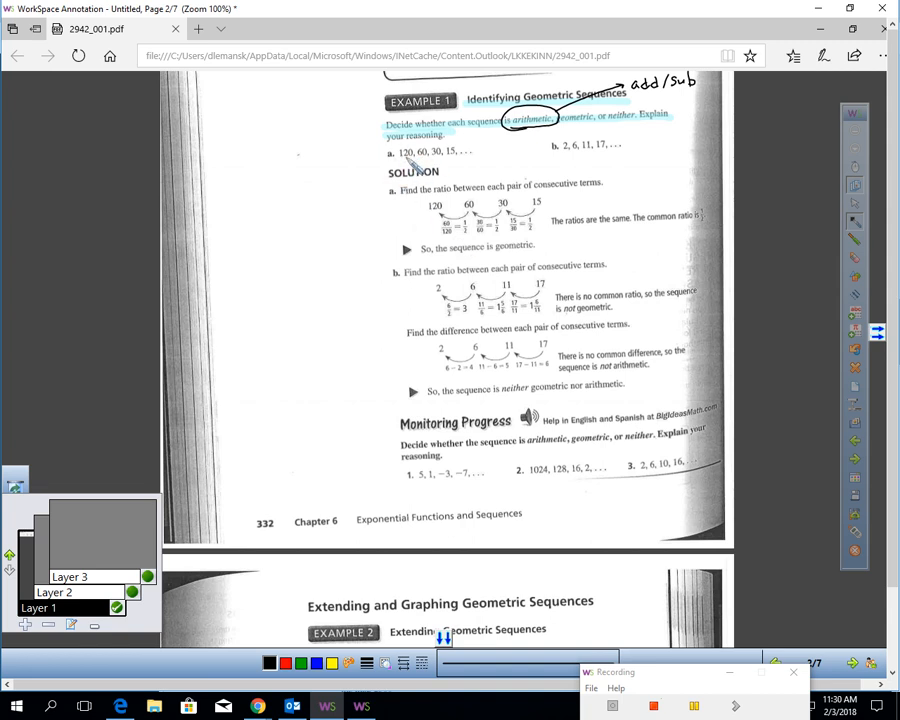
mouse_move(524, 144)
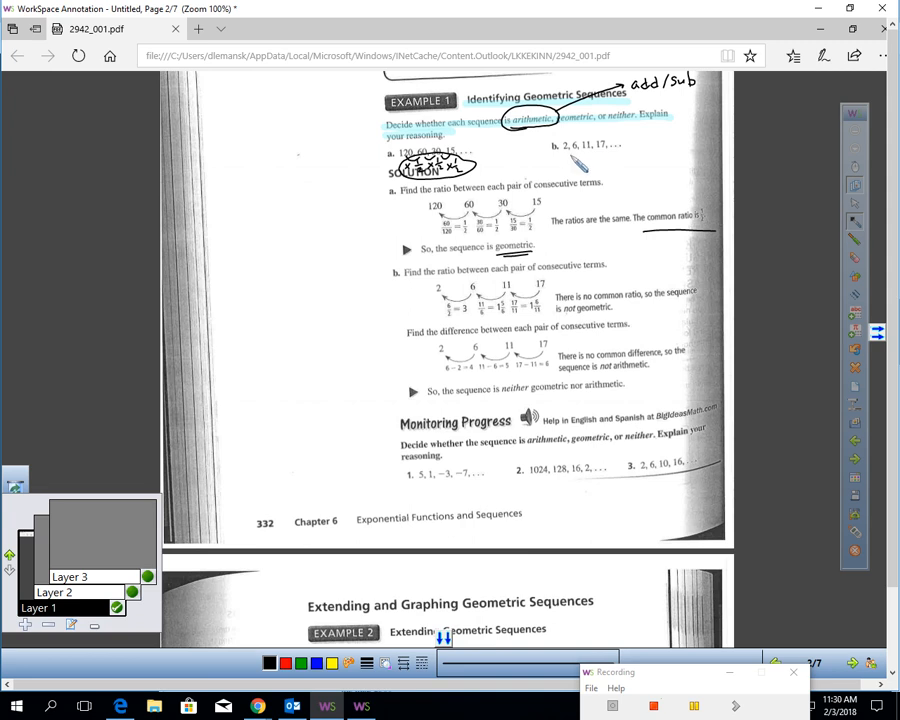
mouse_move(582, 166)
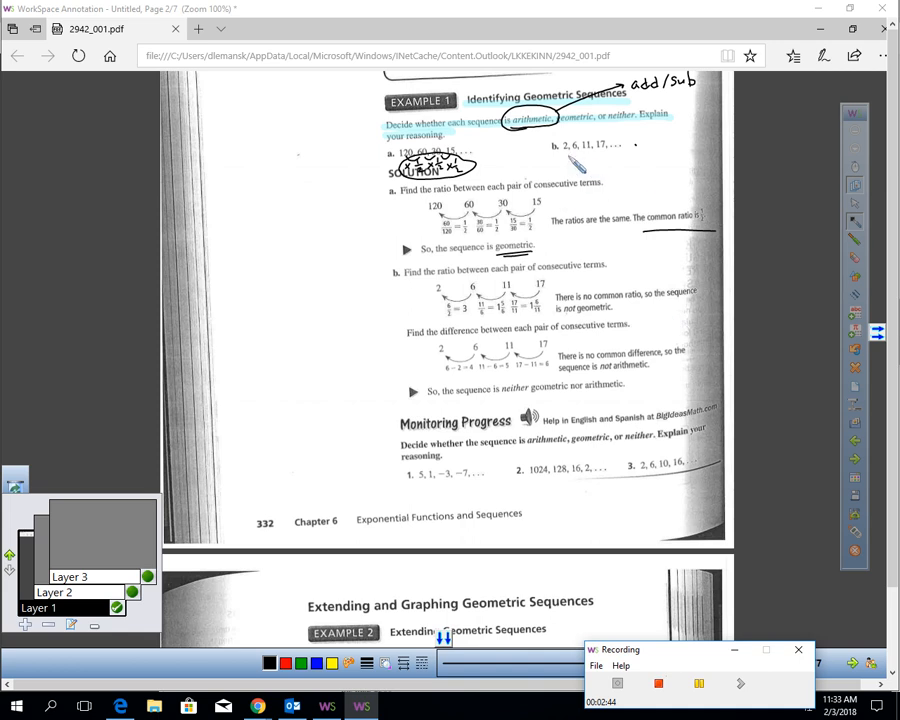
mouse_move(578, 172)
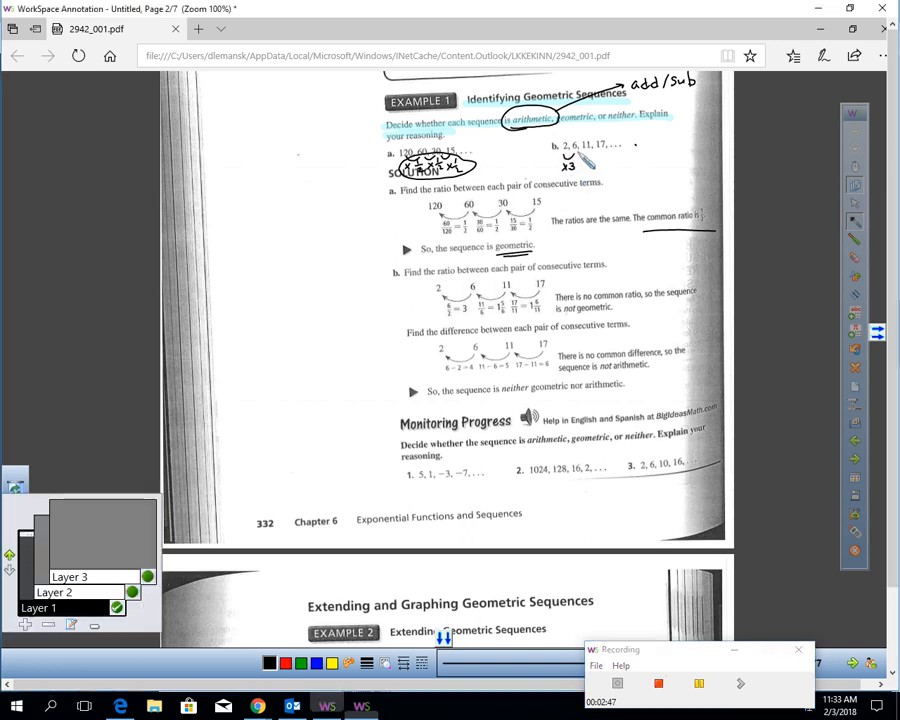
drag(560, 160, 590, 170)
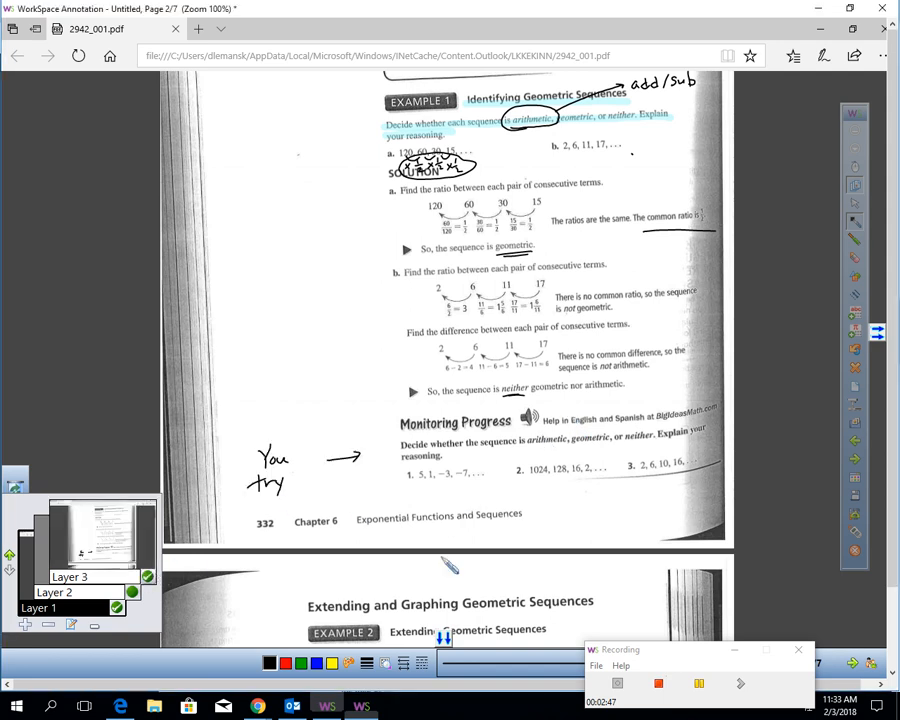
mouse_move(758, 504)
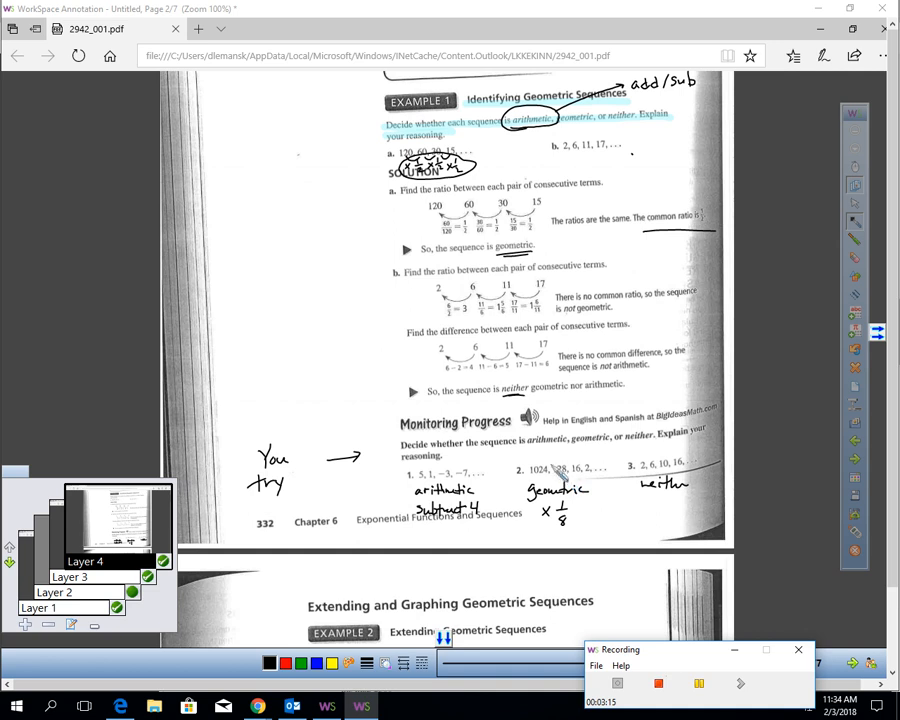
Write 'neither' under the third Monitoring Progress exercise.
drag(556, 476, 584, 490)
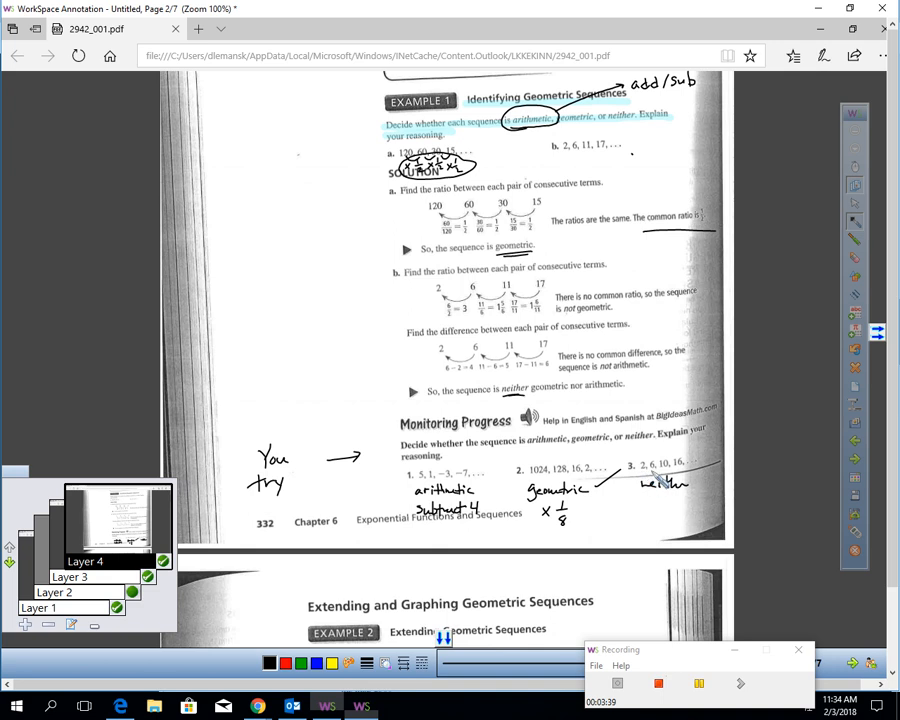
mouse_move(678, 510)
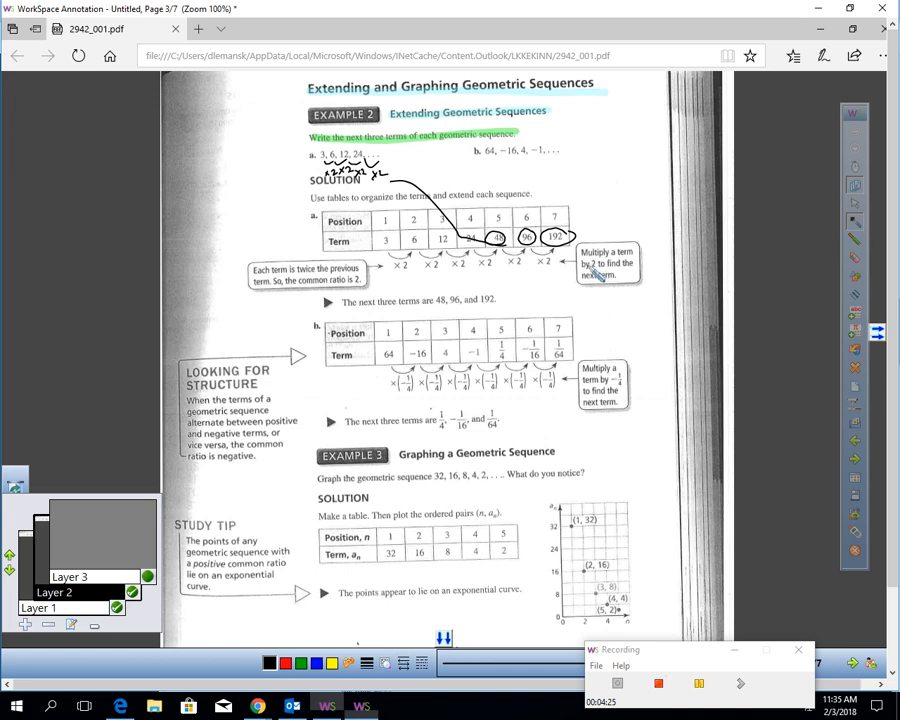
mouse_move(504, 176)
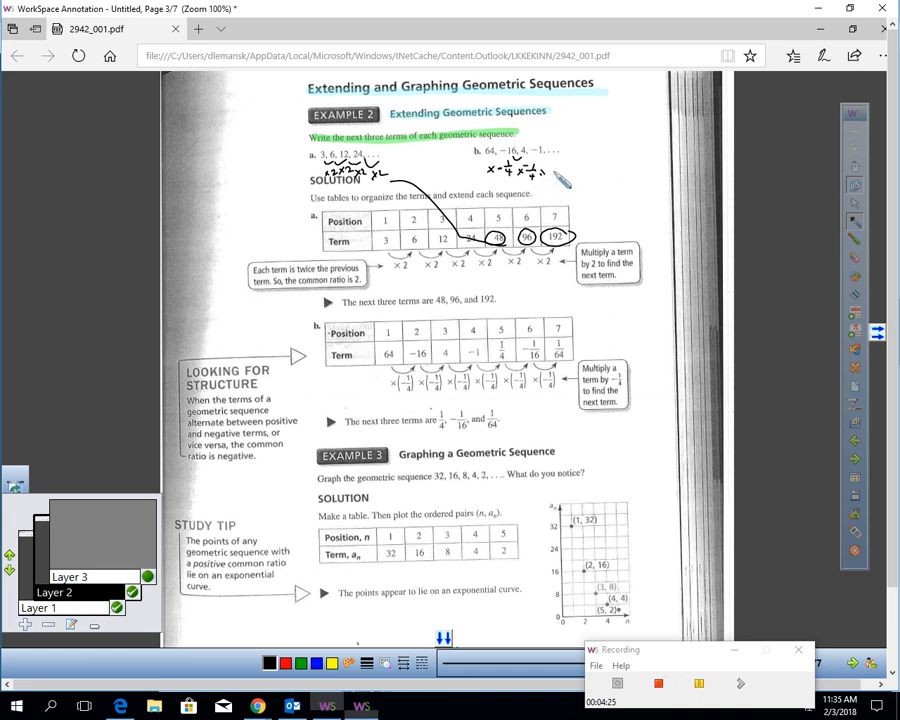
Write the ratio above the second sequence and mark its steps in the second table.
drag(548, 168, 570, 172)
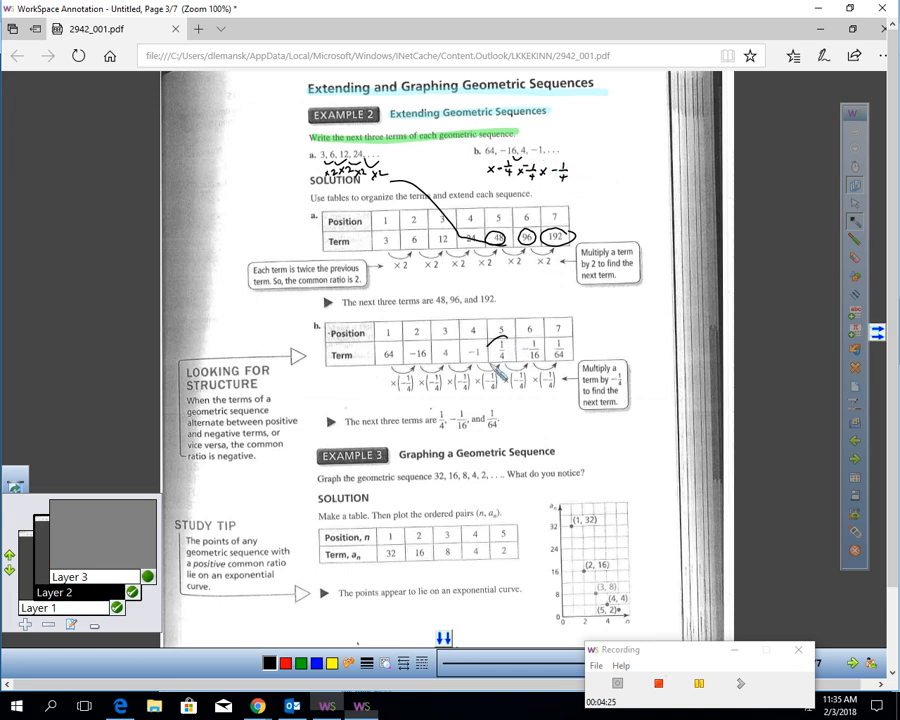
drag(490, 336, 510, 360)
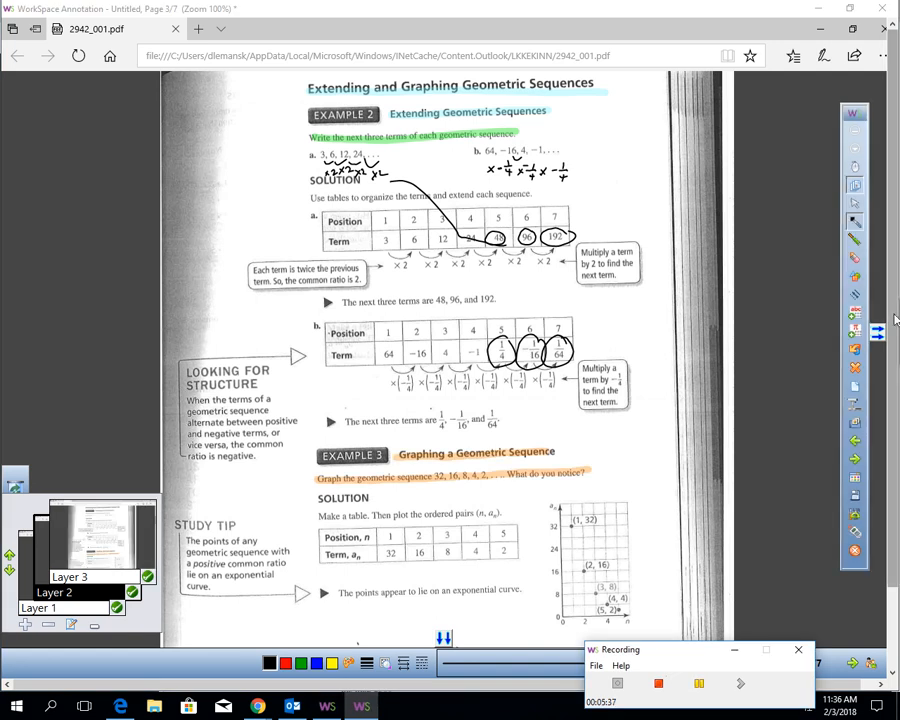
Write ordered pairs (1,32) and (2,16) beside Example 3's table and sketch the curve on the graph.
scroll(down, 3)
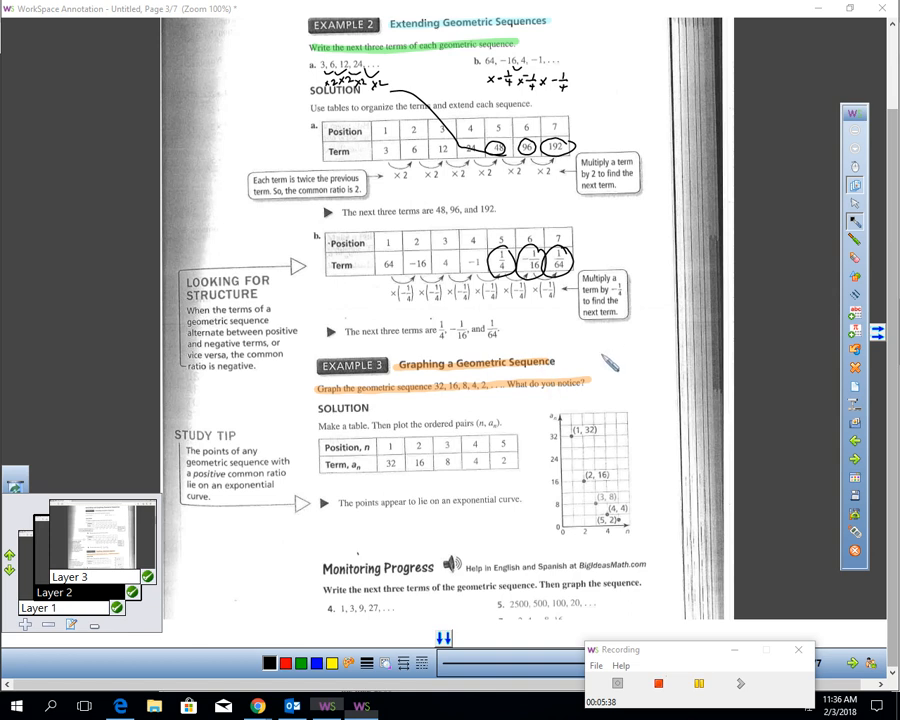
mouse_move(364, 404)
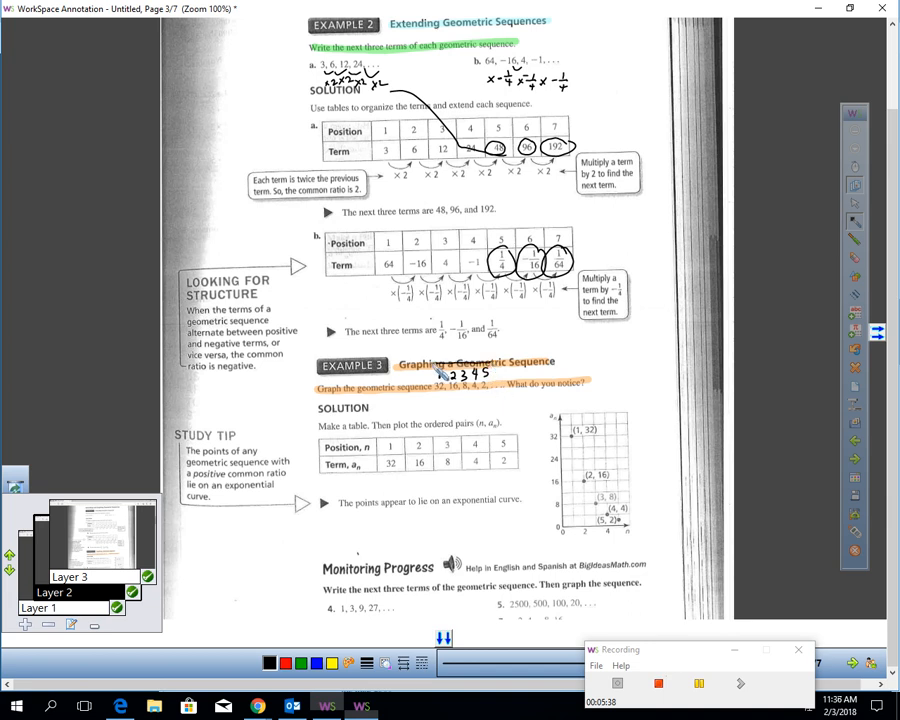
drag(420, 370, 504, 410)
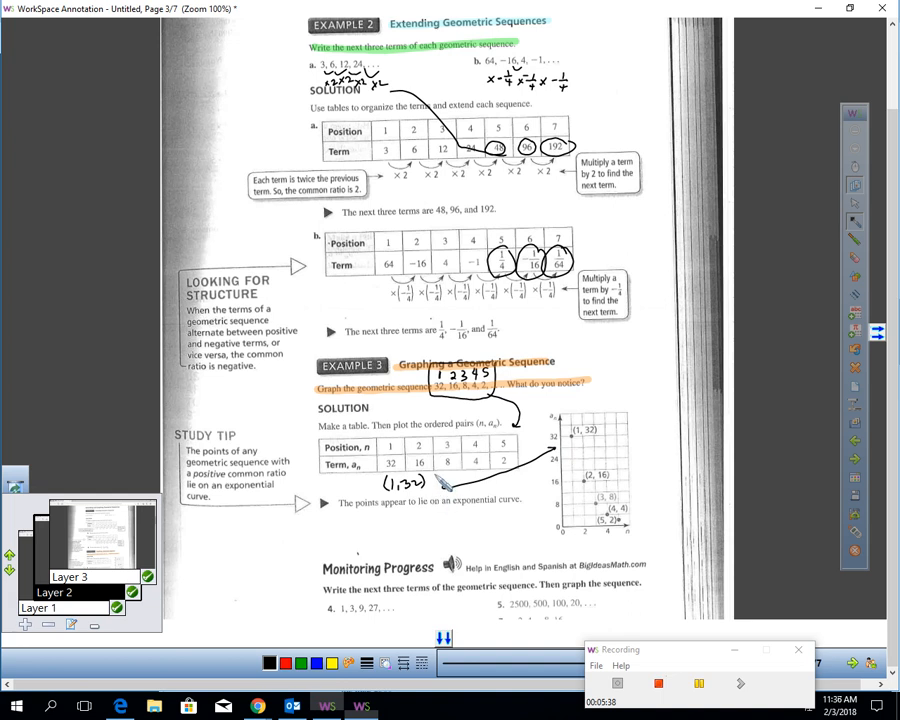
drag(460, 496, 484, 500)
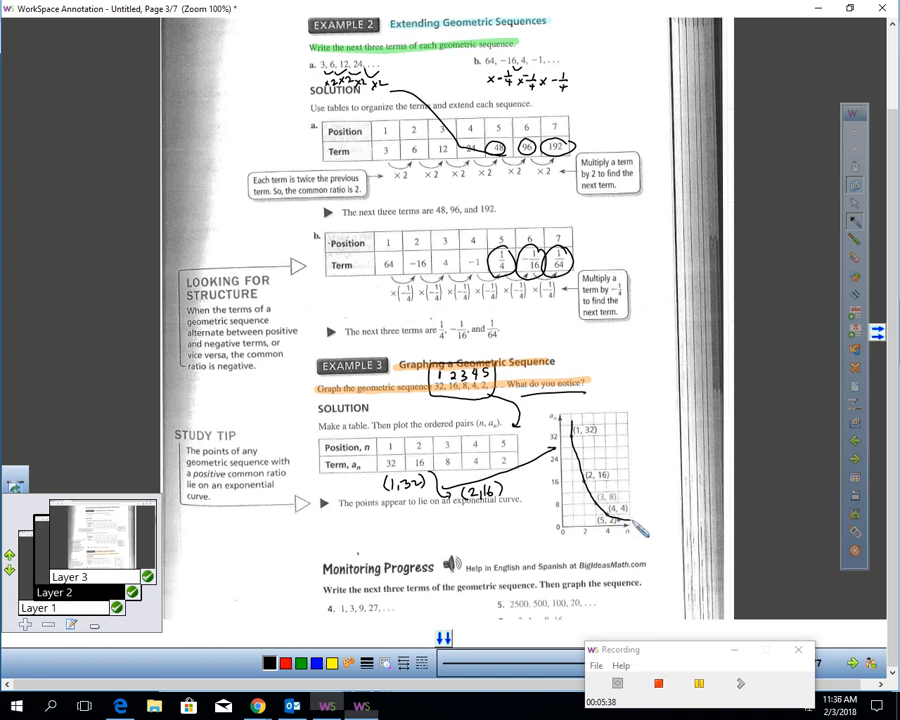
mouse_move(648, 528)
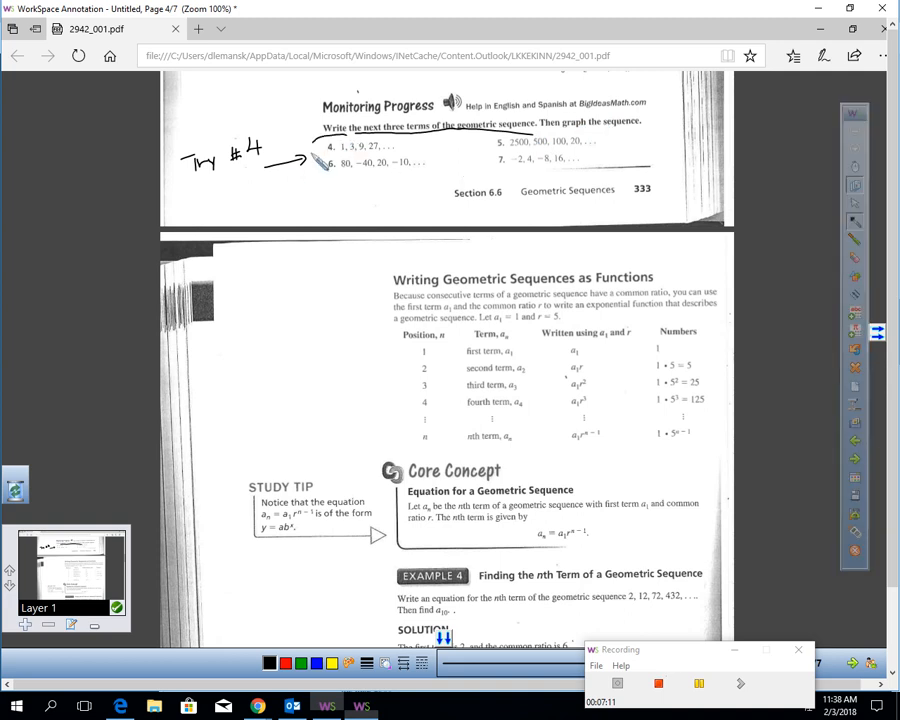
Circle problem 4's sequence and start writing its next terms.
drag(316, 144, 444, 148)
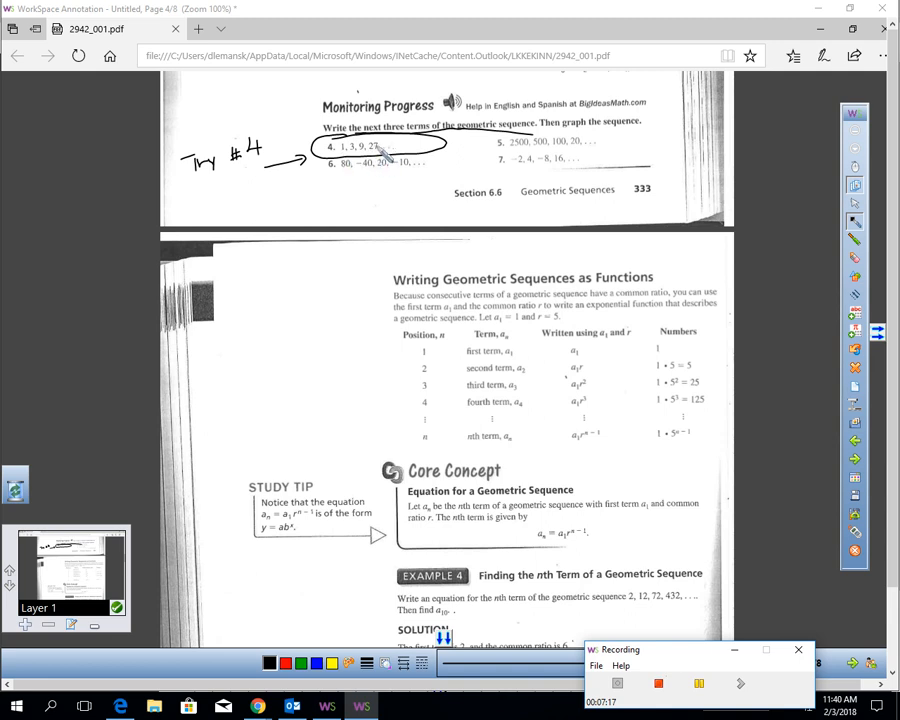
drag(380, 148, 392, 156)
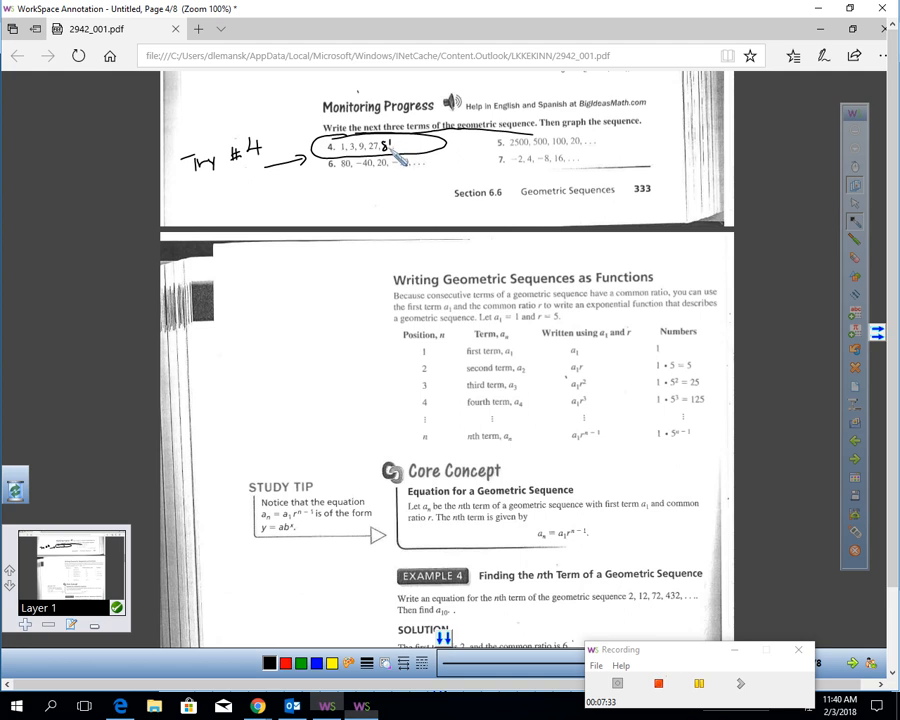
drag(388, 148, 410, 150)
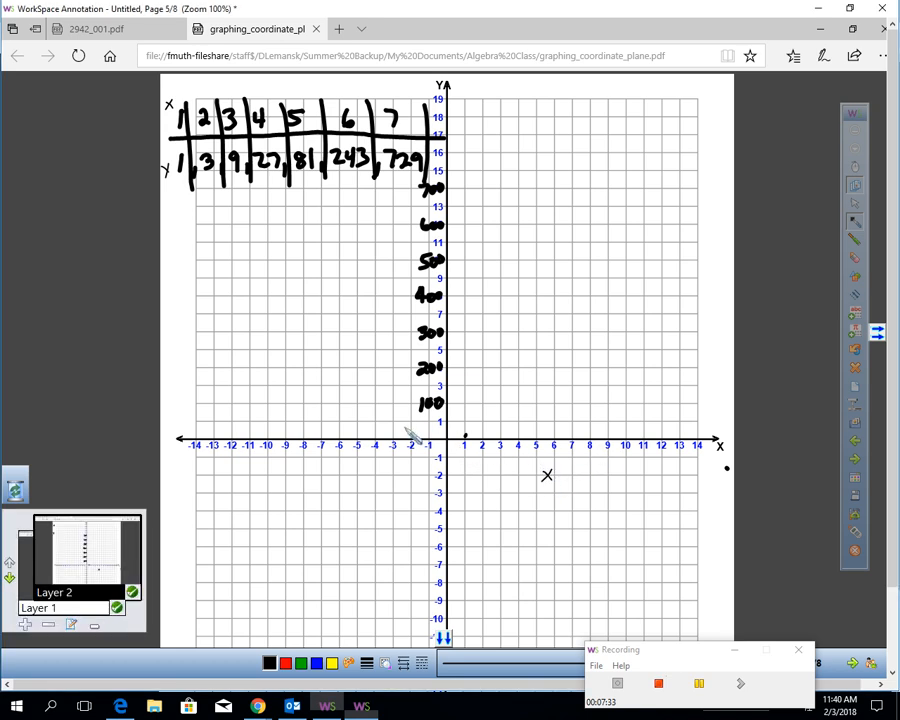
mouse_move(428, 420)
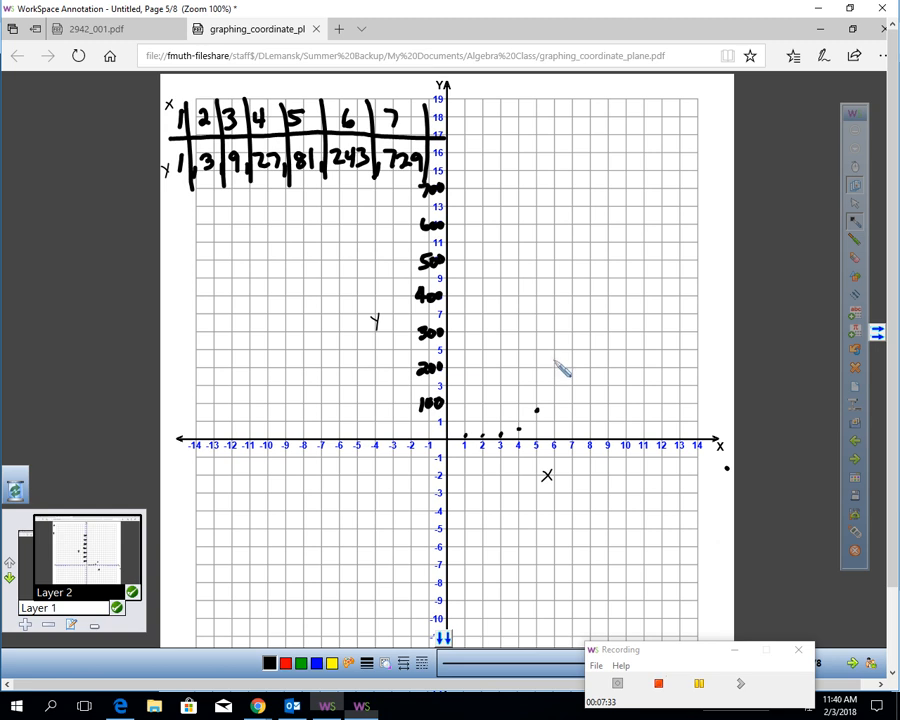
mouse_move(560, 358)
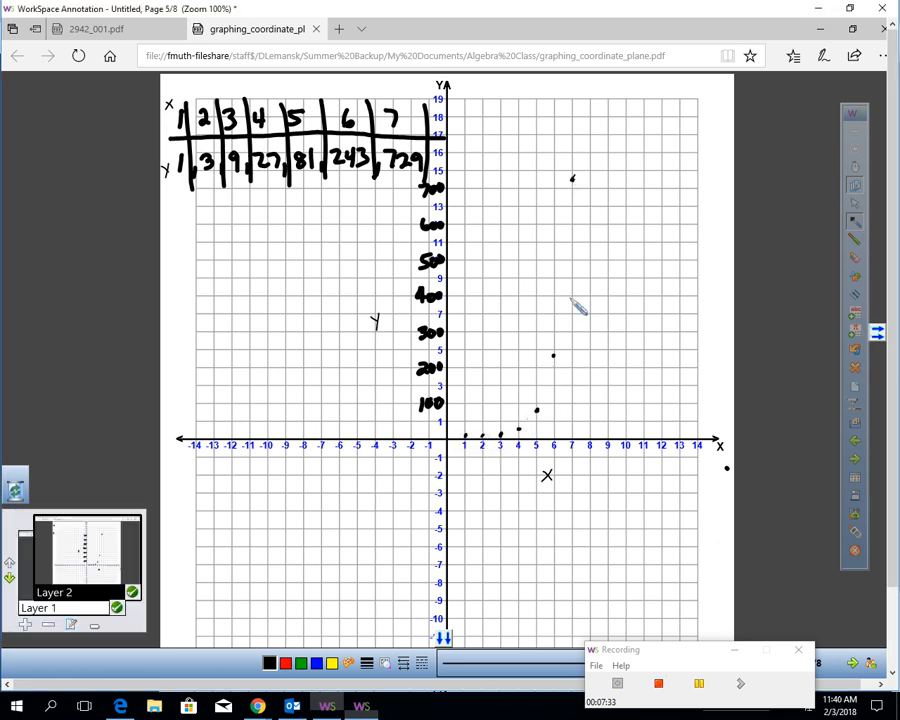
mouse_move(568, 304)
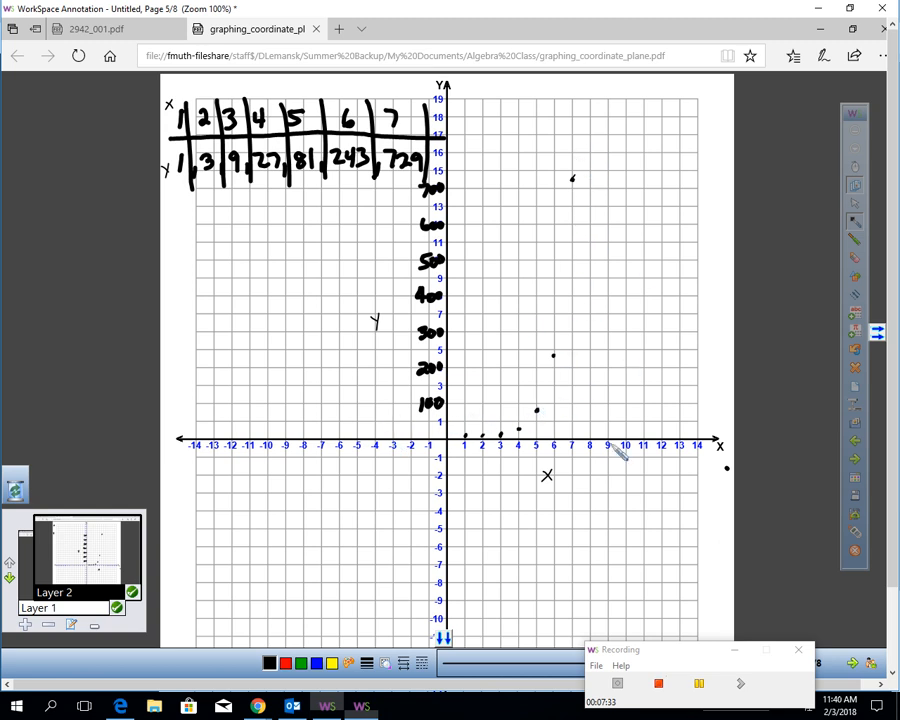
Write a_n = a_1·r^(n−1) beside Example 4 and substitute = 2·6^9 below it.
click(96, 28)
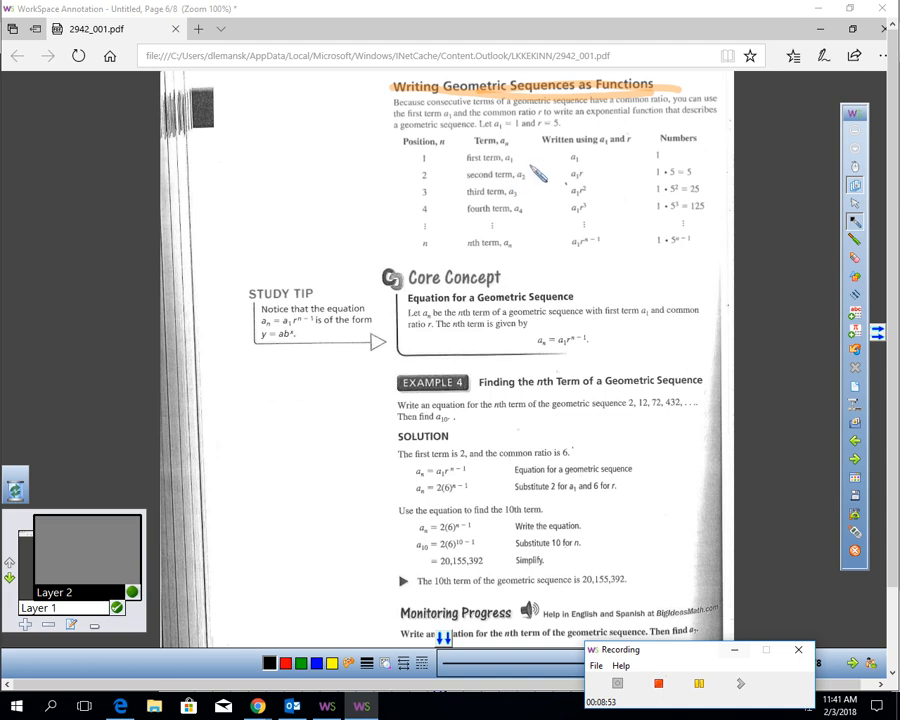
mouse_move(390, 114)
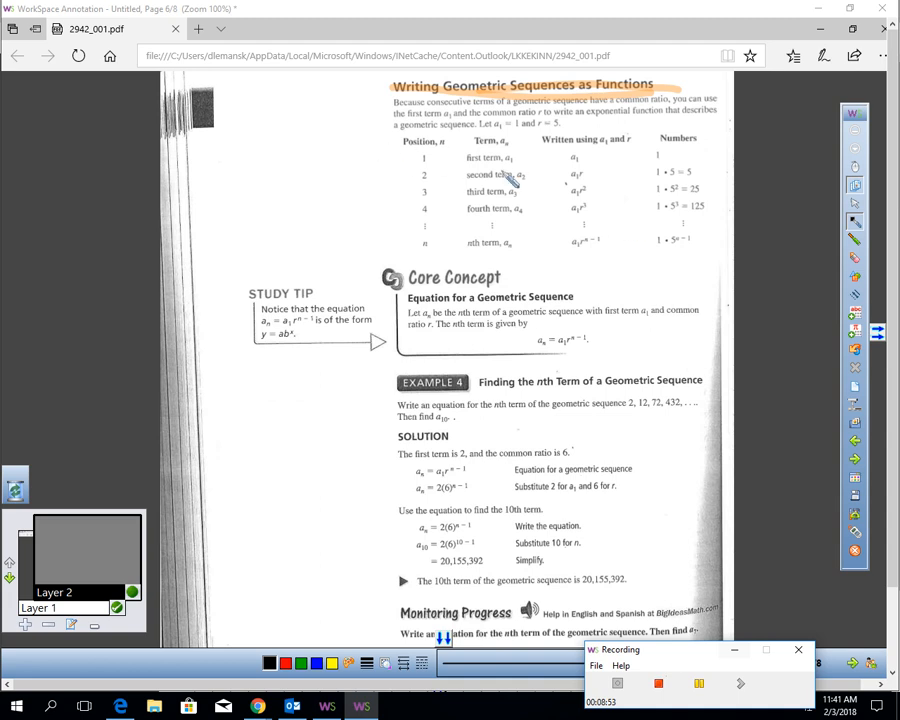
mouse_move(390, 110)
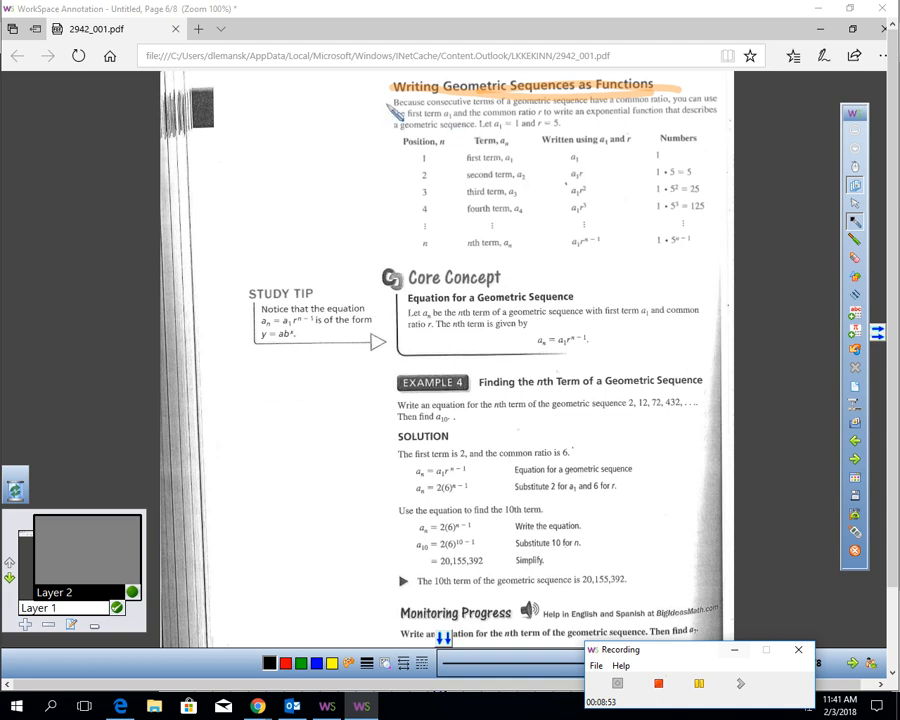
mouse_move(650, 148)
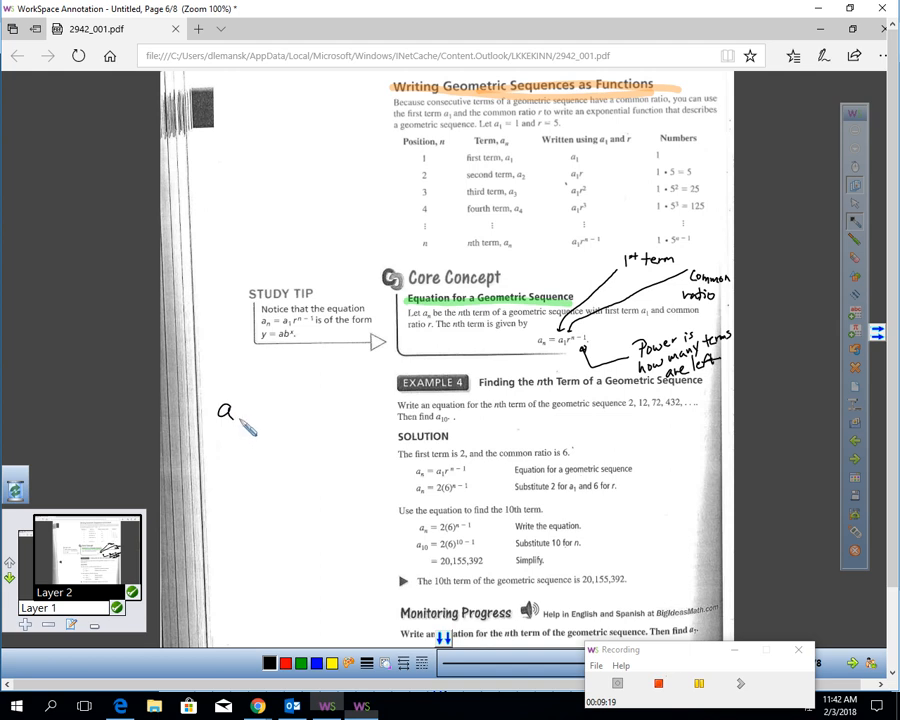
drag(224, 410, 256, 420)
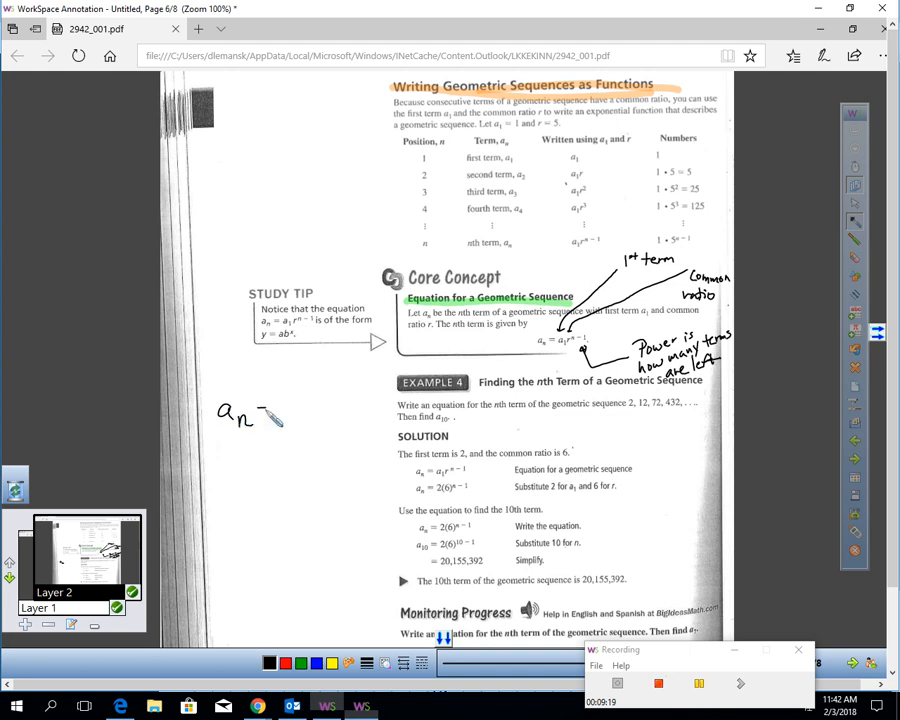
drag(264, 414, 320, 410)
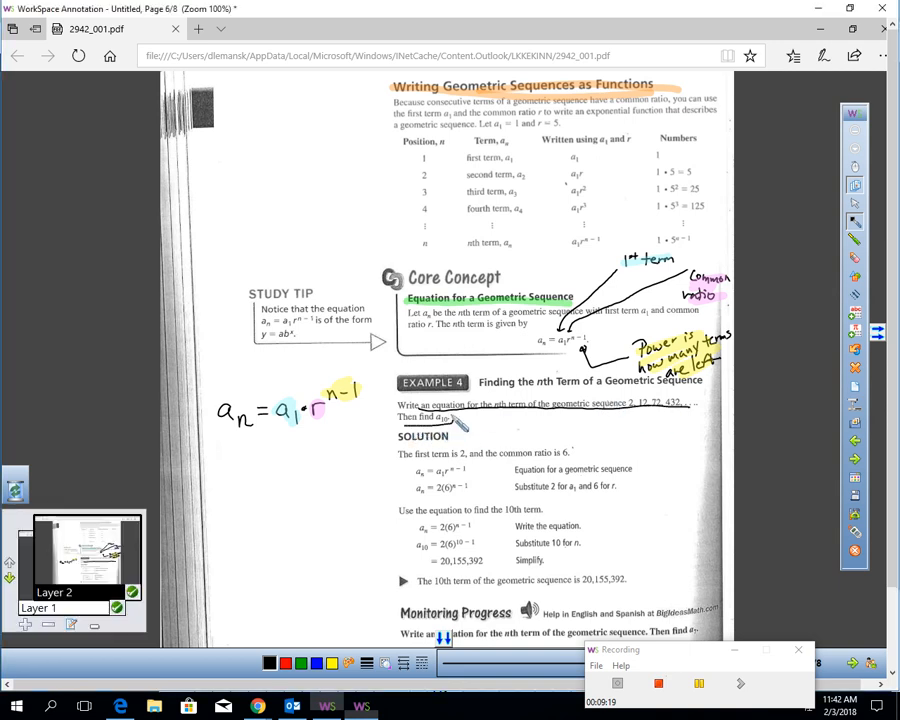
drag(398, 410, 456, 424)
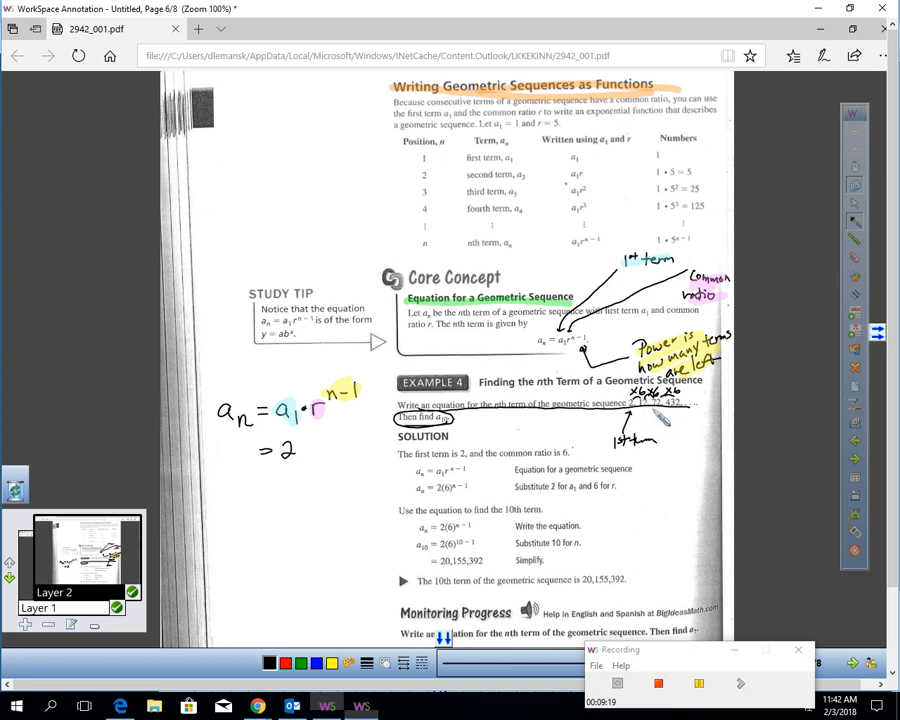
mouse_move(336, 436)
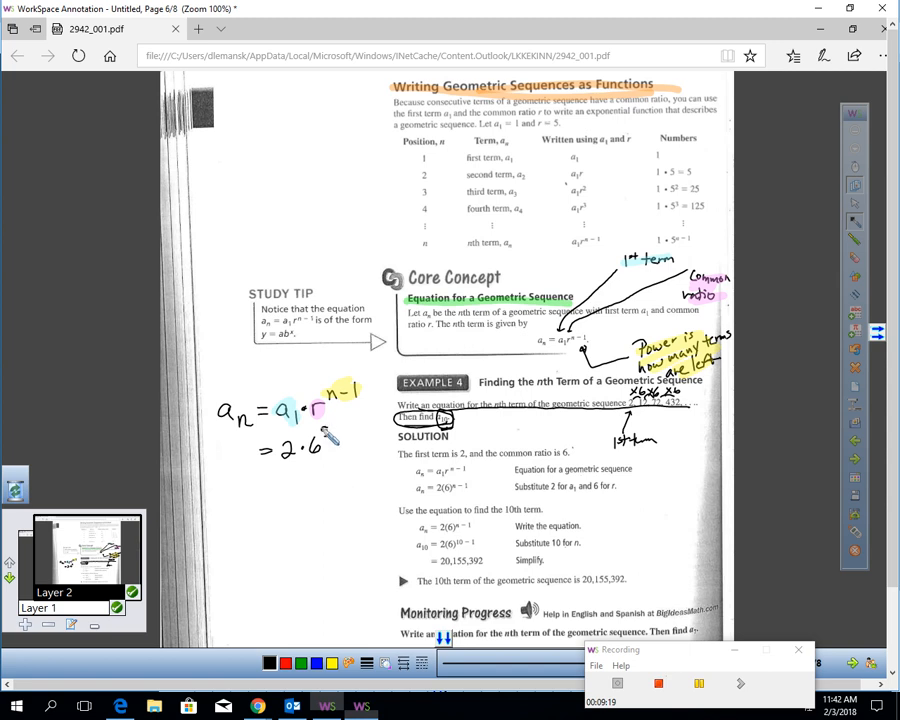
drag(324, 450, 344, 430)
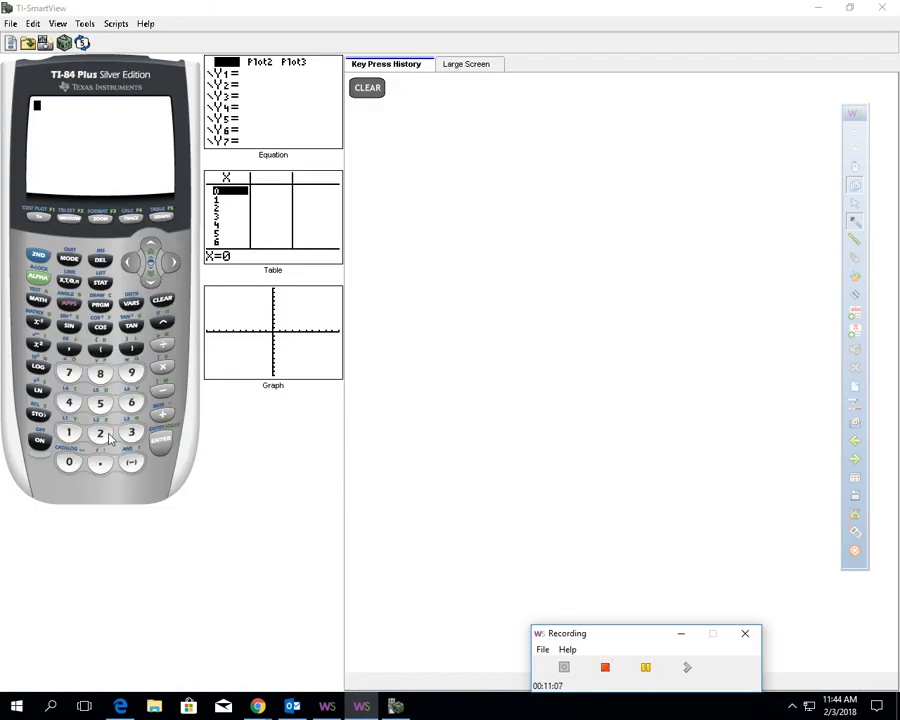
Enter 2·6^9 on the calculator to get 20155392.
click(100, 432)
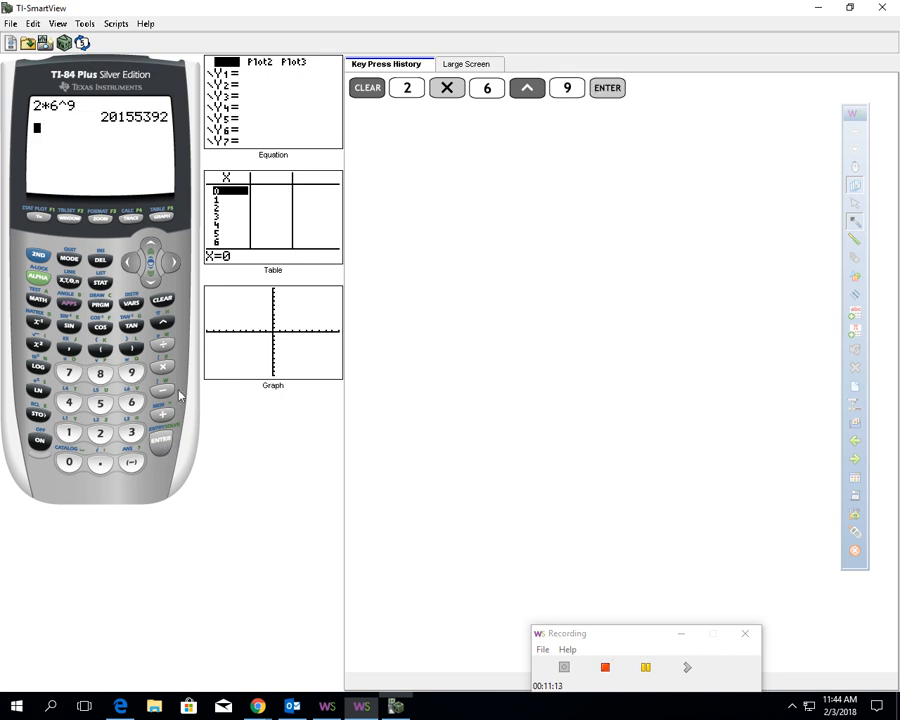
mouse_move(110, 168)
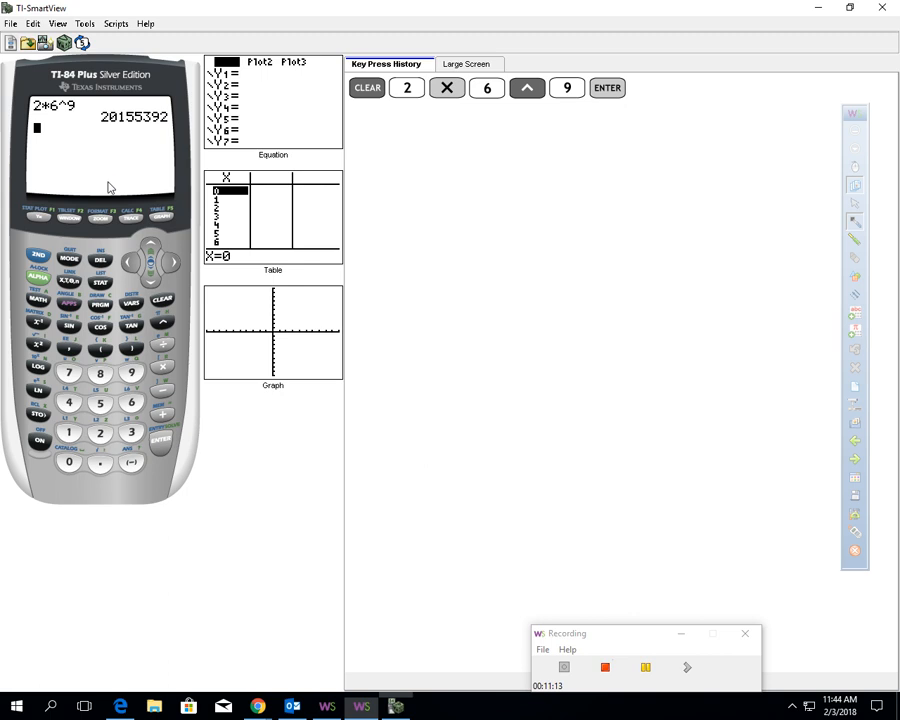
mouse_move(114, 128)
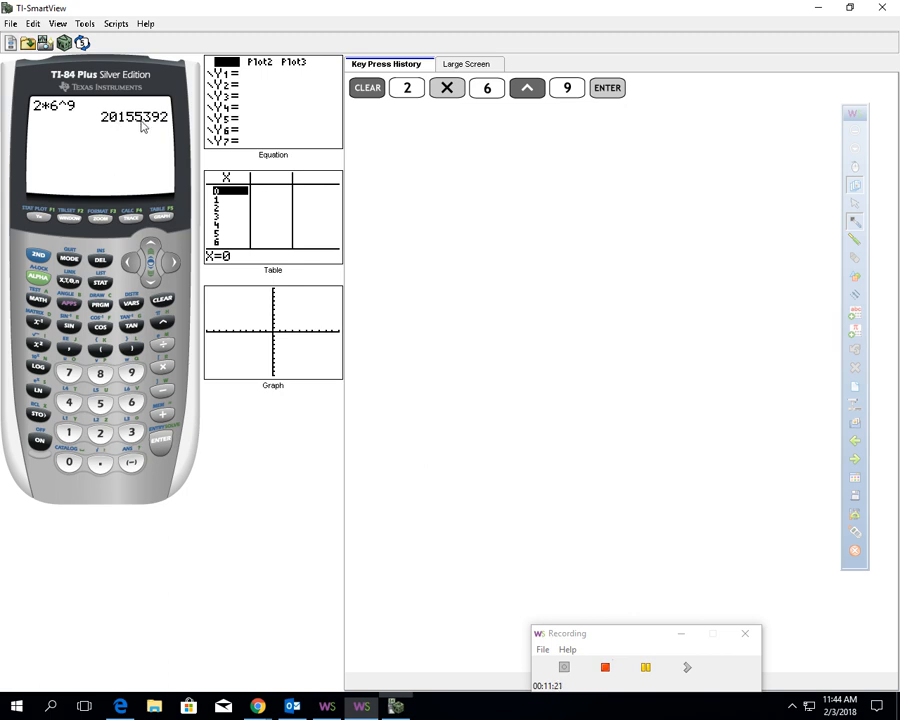
mouse_move(508, 628)
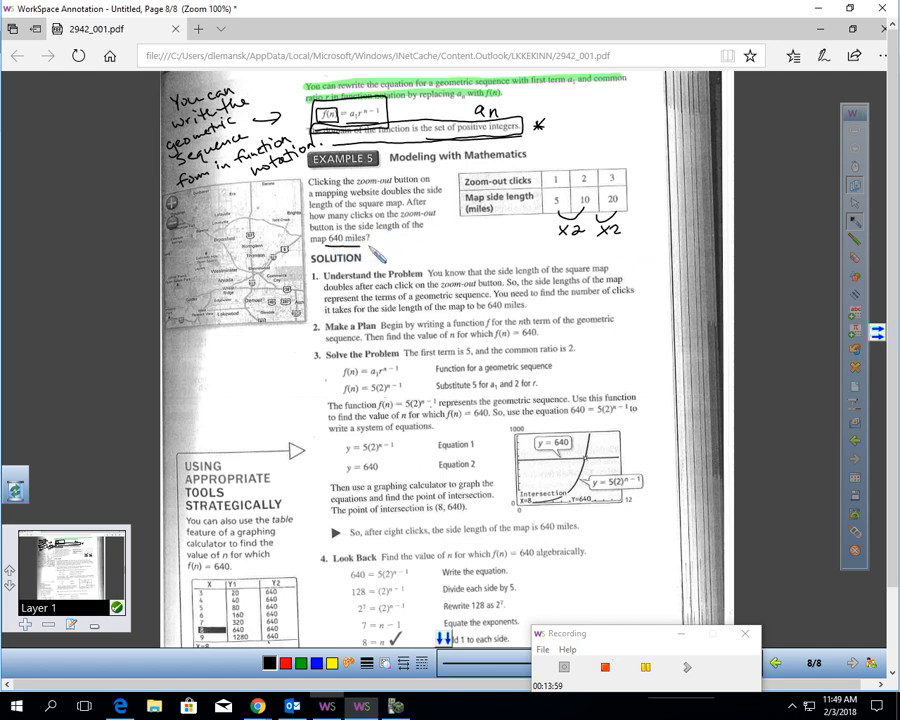
Box the 640-mile question in Example 5 and write y = 640 beside the table.
drag(316, 232, 376, 248)
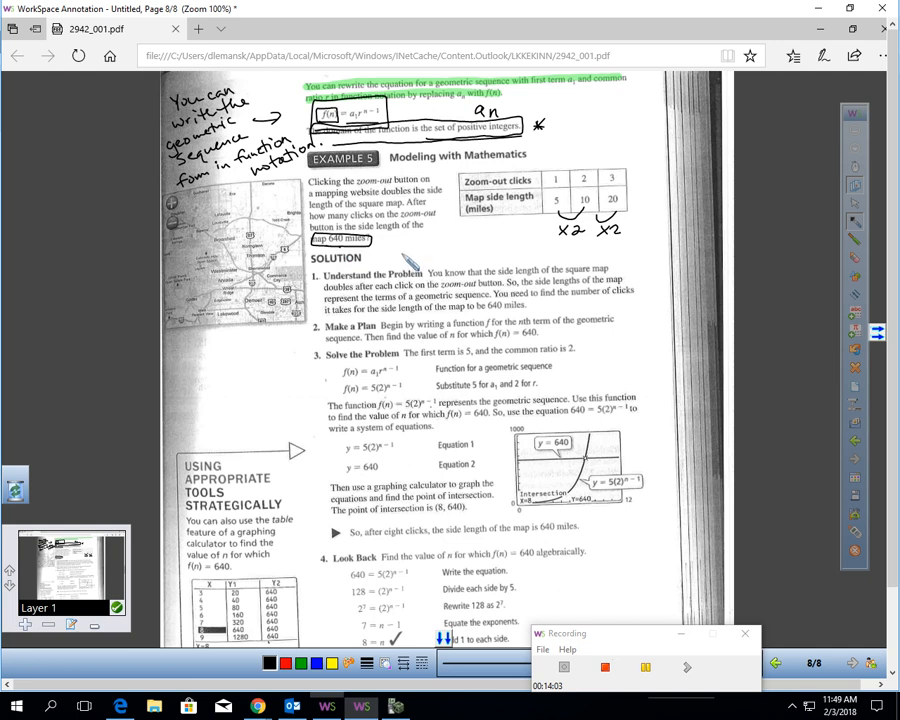
drag(390, 250, 416, 250)
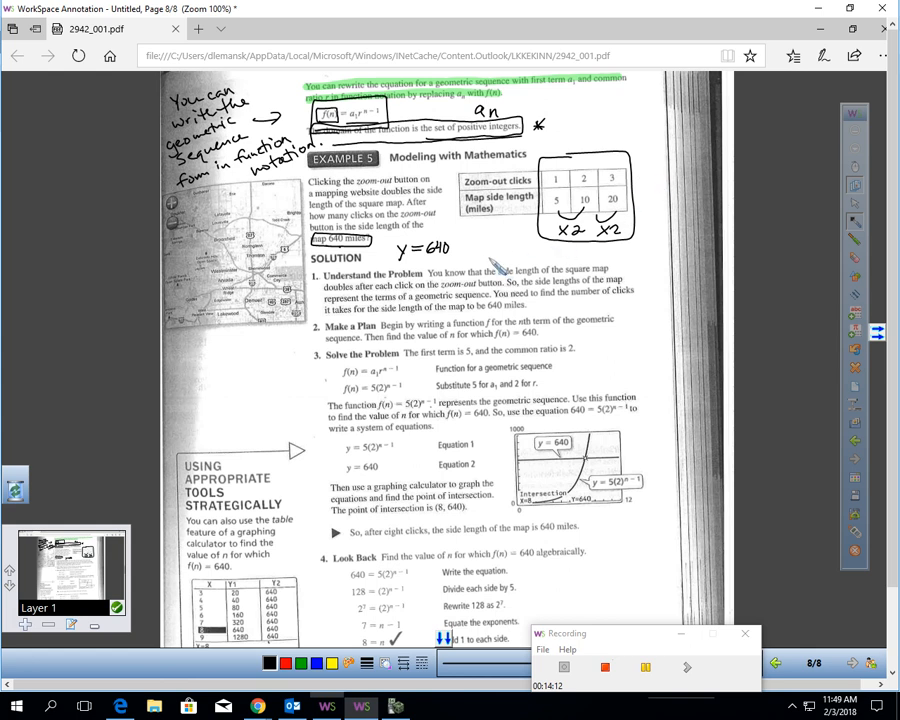
drag(480, 252, 500, 252)
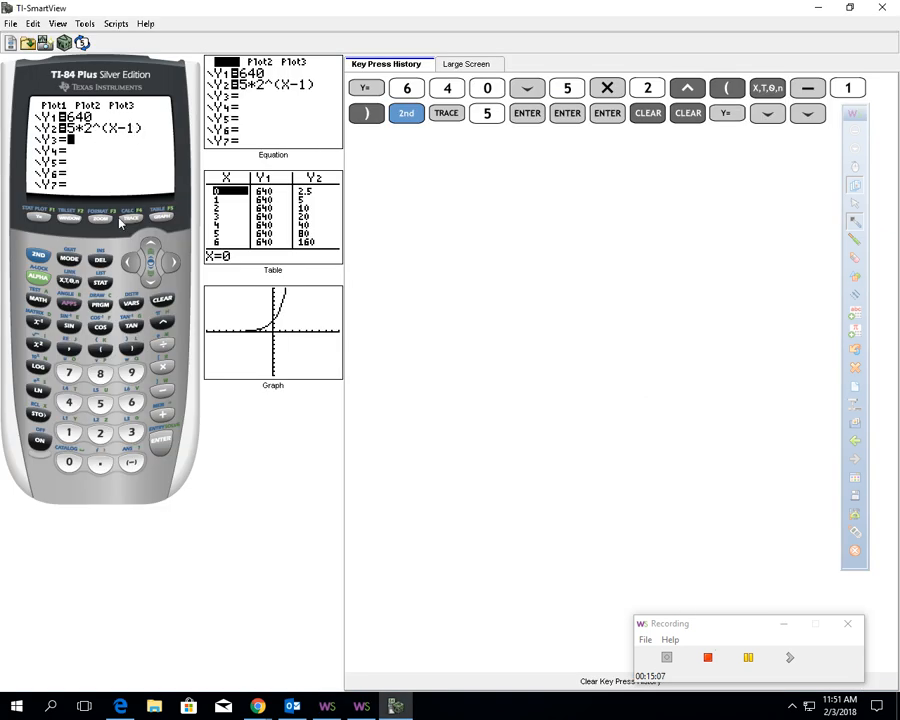
mouse_move(132, 212)
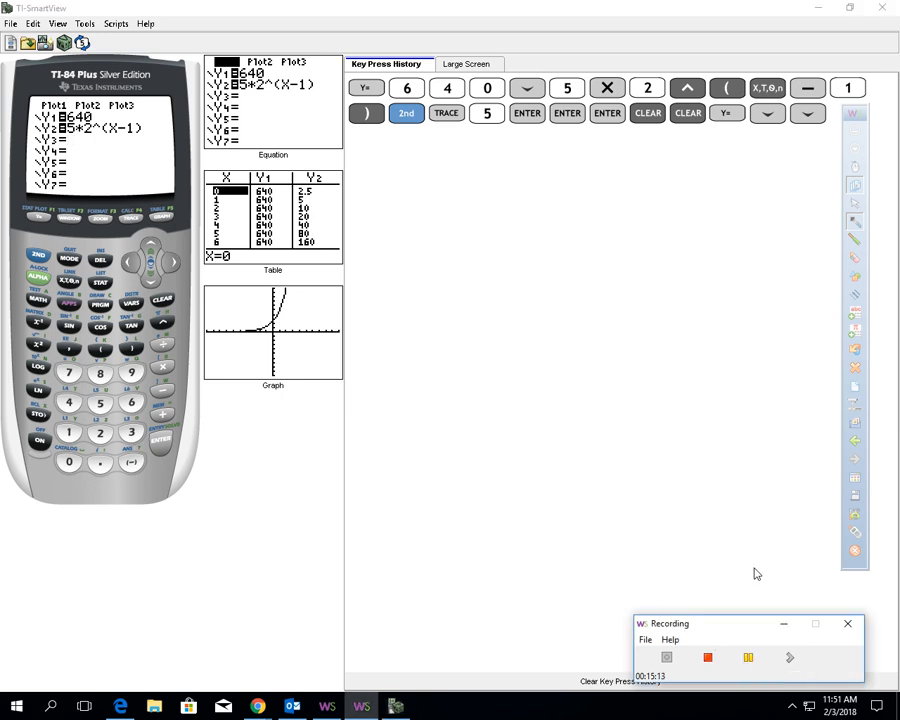
mouse_move(568, 356)
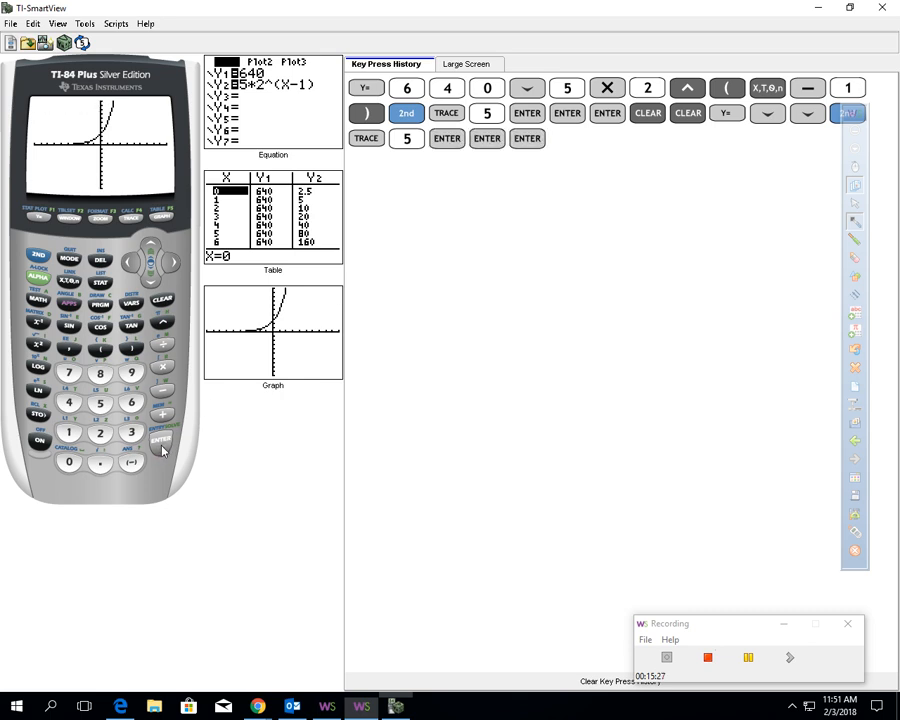
mouse_move(110, 200)
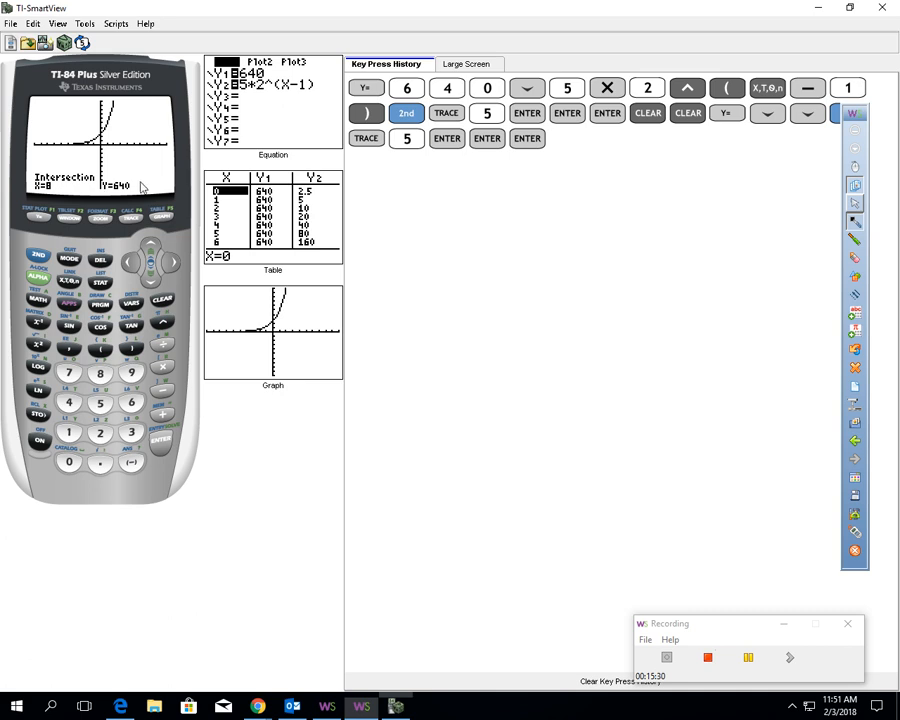
mouse_move(144, 188)
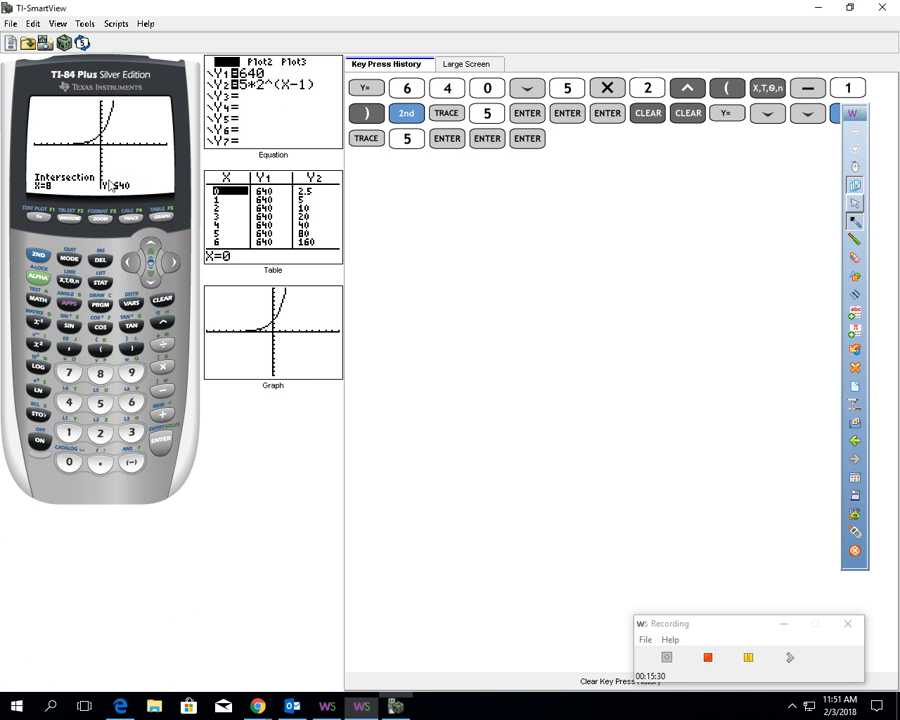
mouse_move(114, 176)
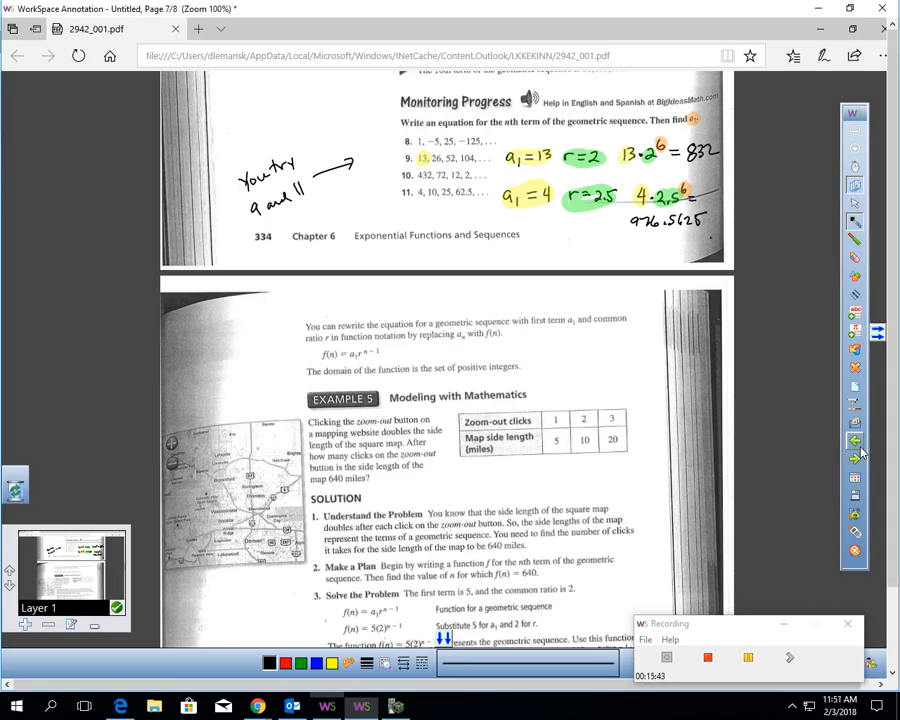
Scroll back to page 6 showing the Example 5 annotations.
scroll(down, 3)
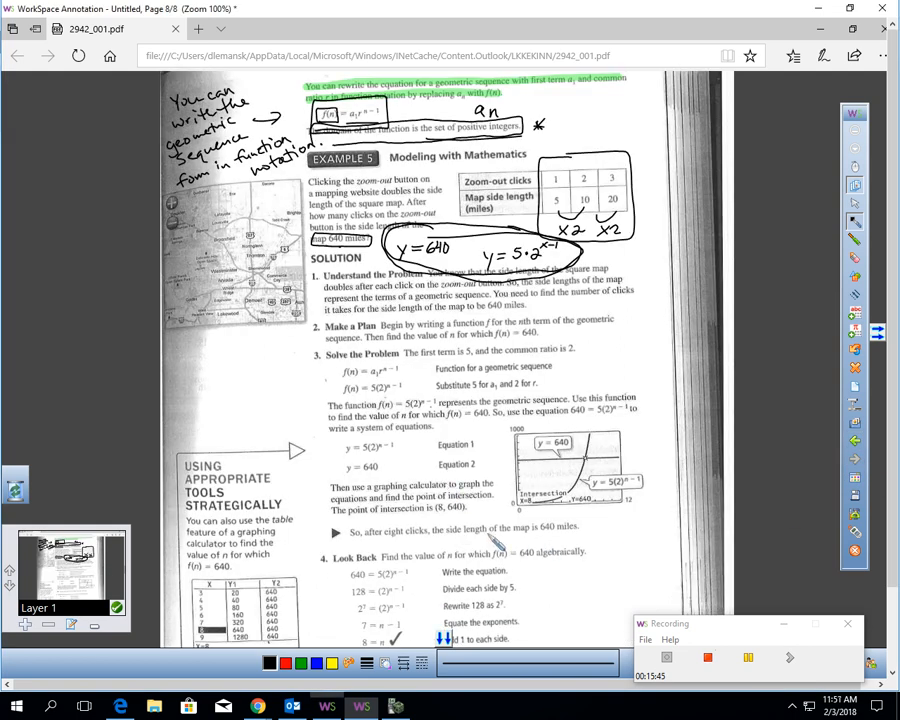